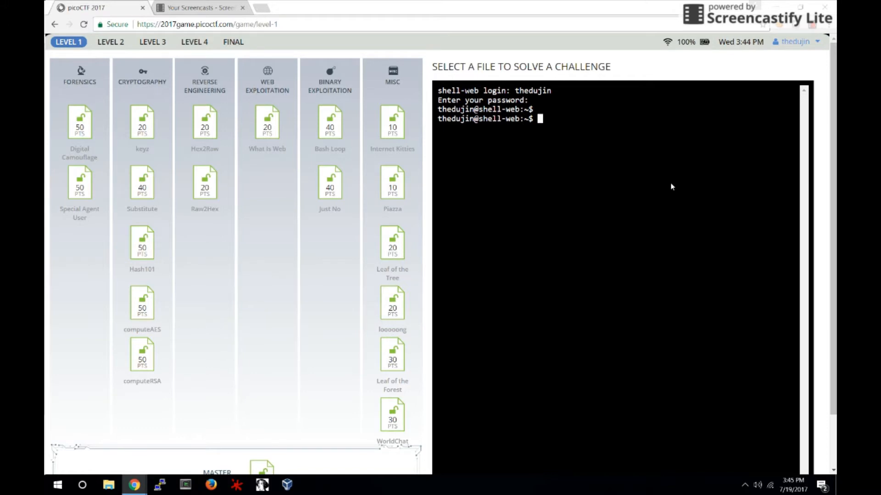
mouse_move(621, 193)
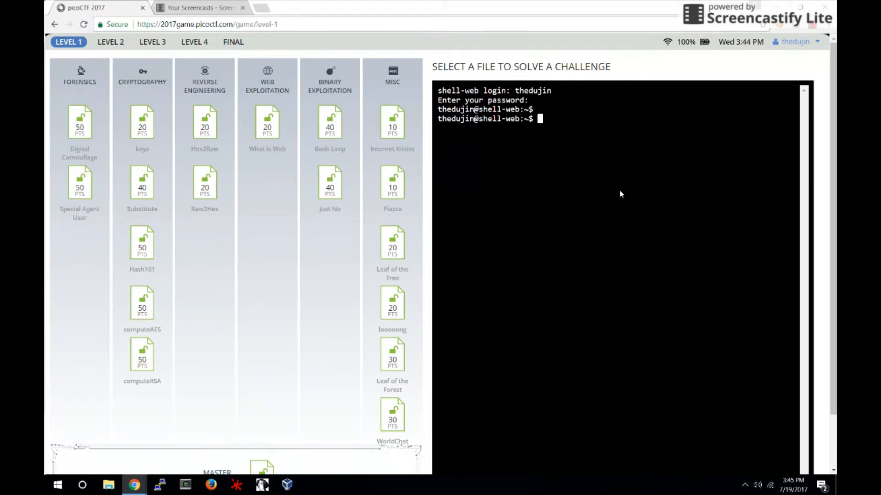
Step: Open the Internet Kitties challenge under MISC to read its netcat hints
click(391, 122)
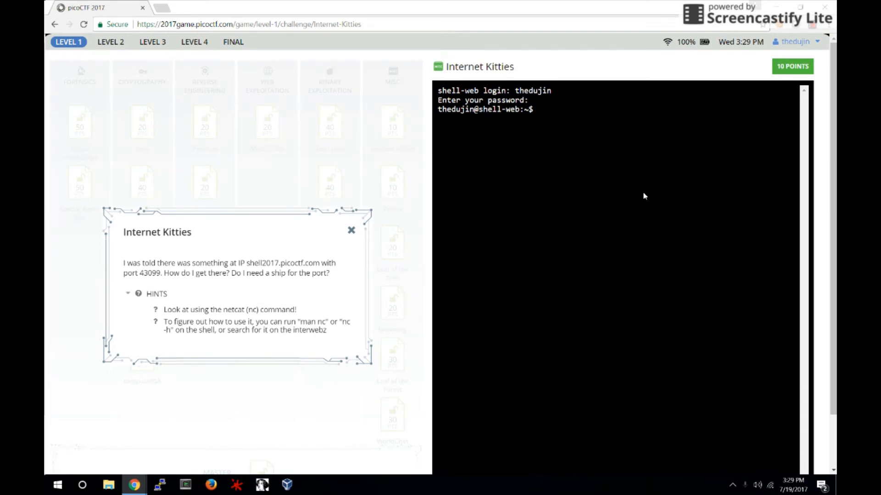
Step: Enter nc shell2017.picoctf.com 43099 at the web shell prompt
text(nc shell2017.picoctf.com)
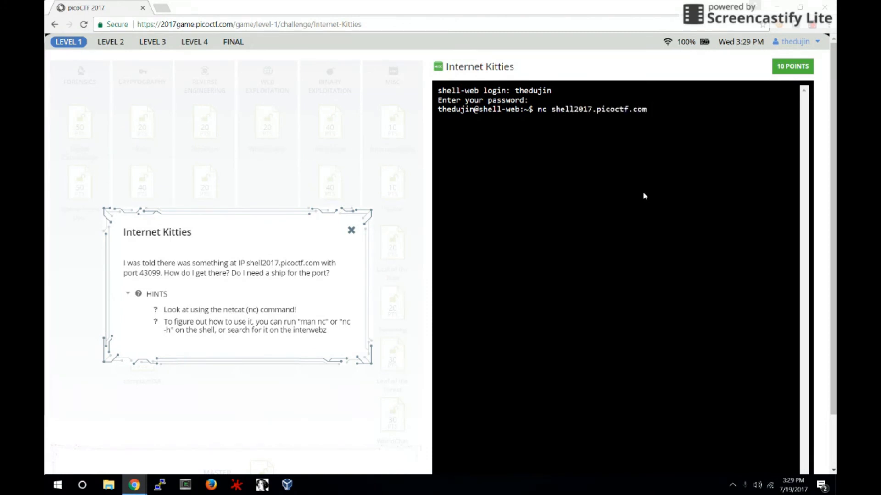
text(43099)
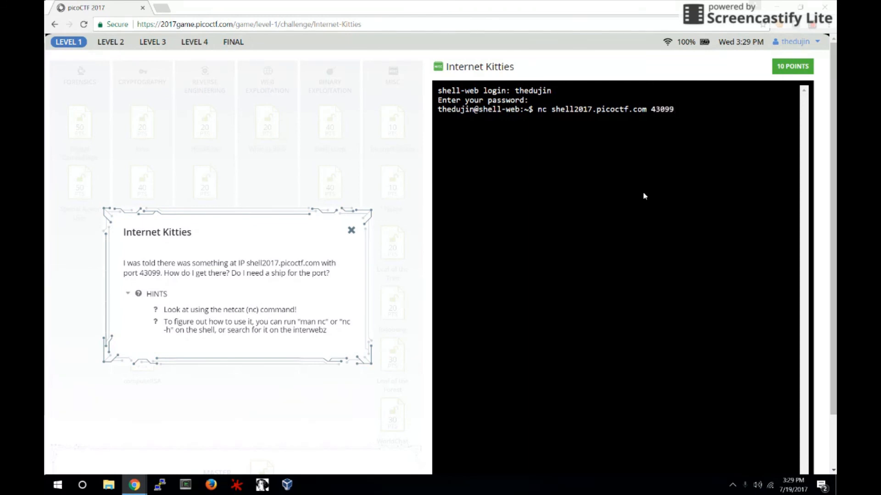